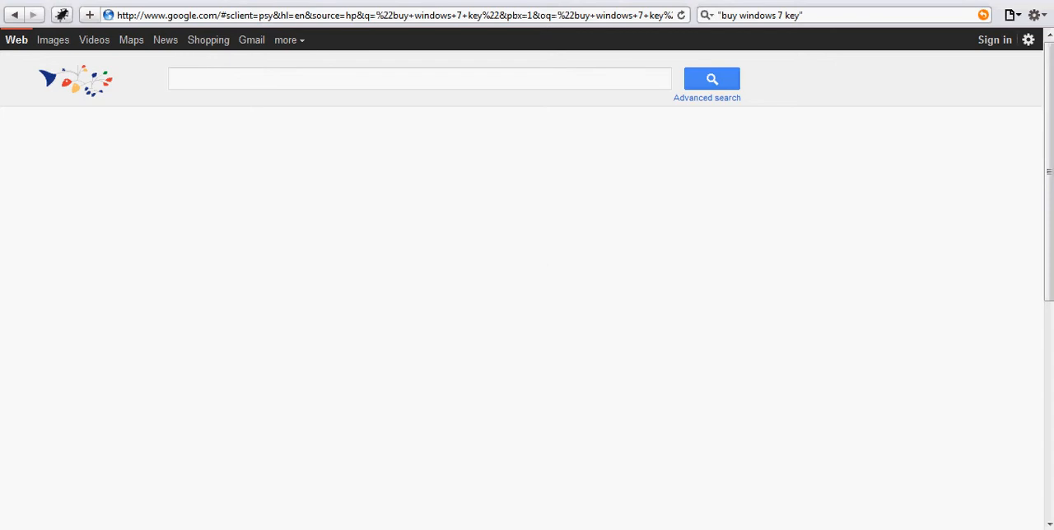
pyautogui.moveTo(659, 79)
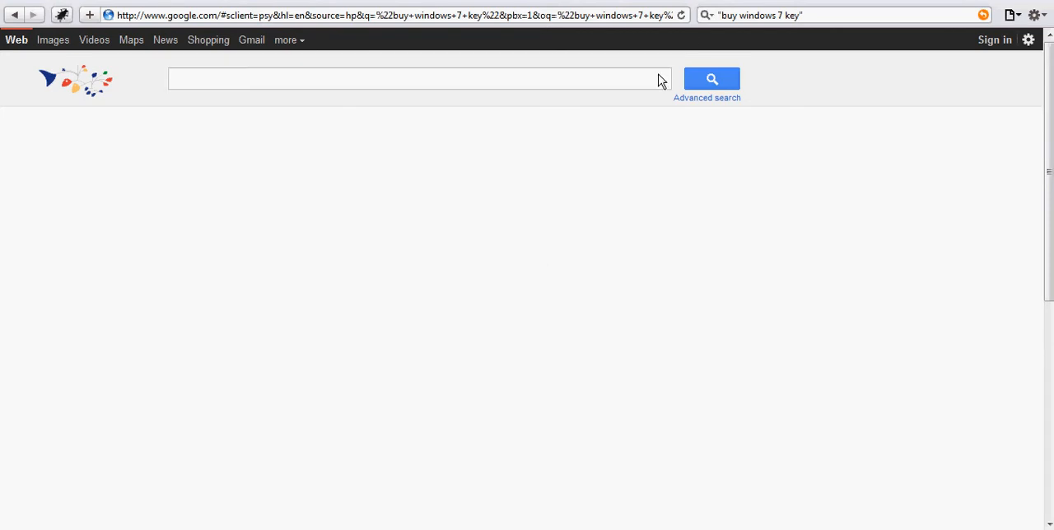
# Search Google for "buy windows 7 key" from the search box.
pyautogui.click(418, 79)
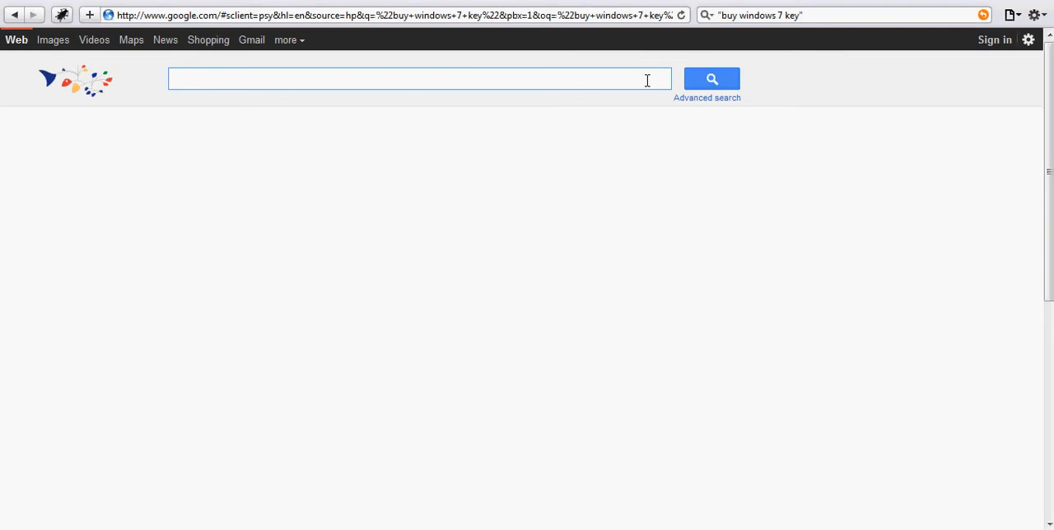
pyautogui.write('"buy windows 7 key"')
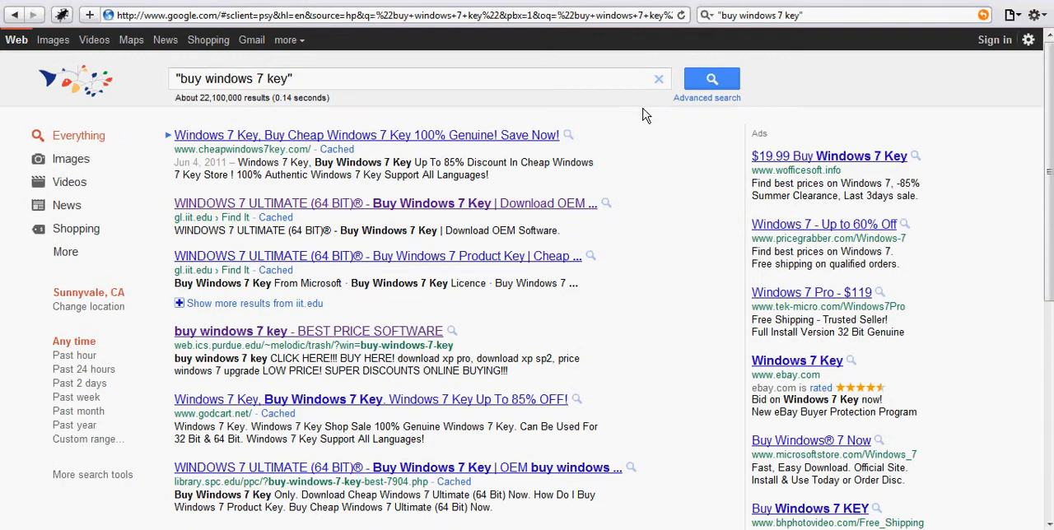
pyautogui.moveTo(629, 134)
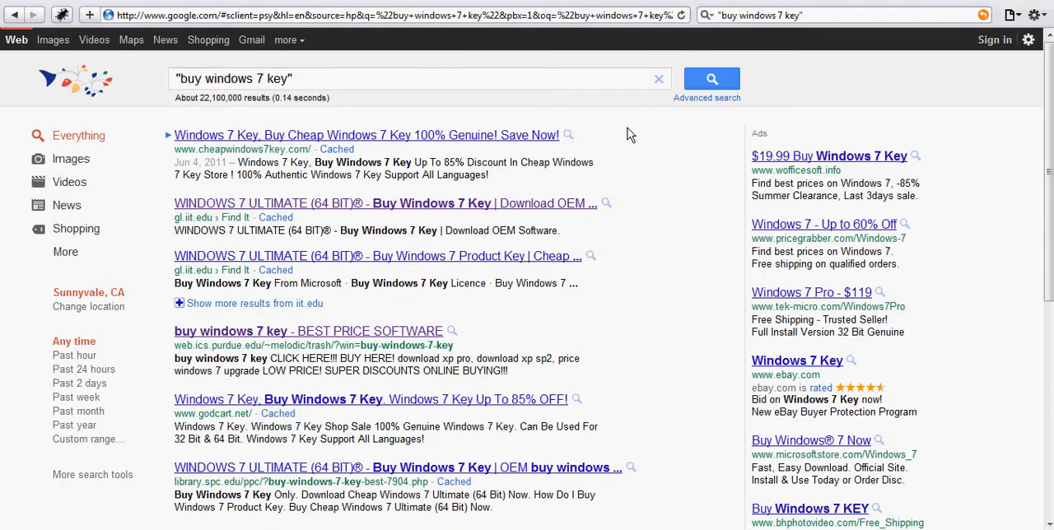
pyautogui.moveTo(419, 260)
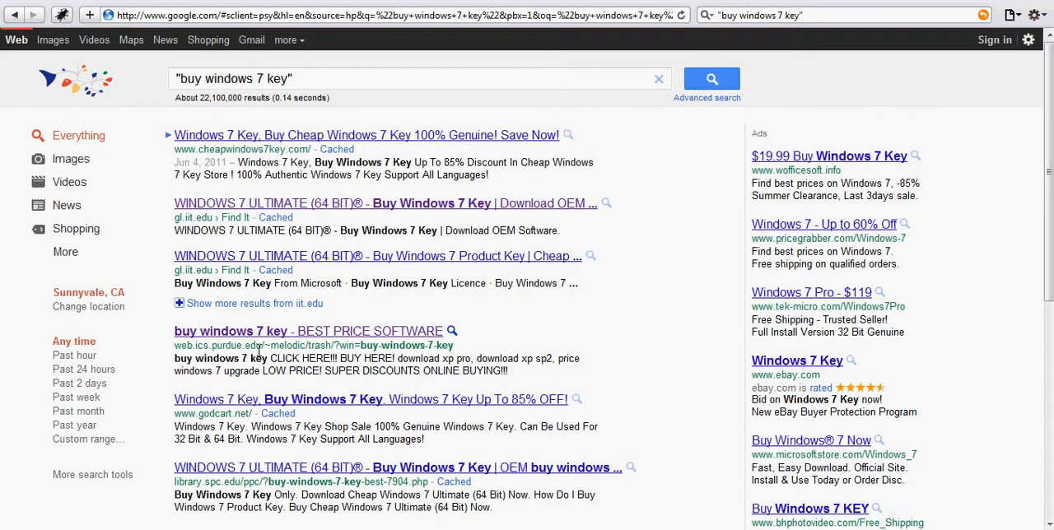
pyautogui.moveTo(260, 355)
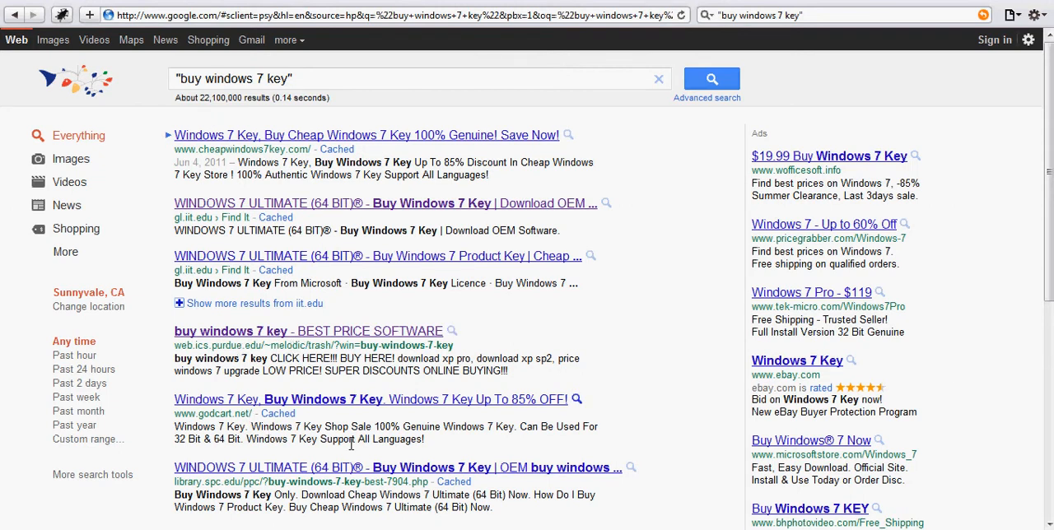
pyautogui.moveTo(441, 402)
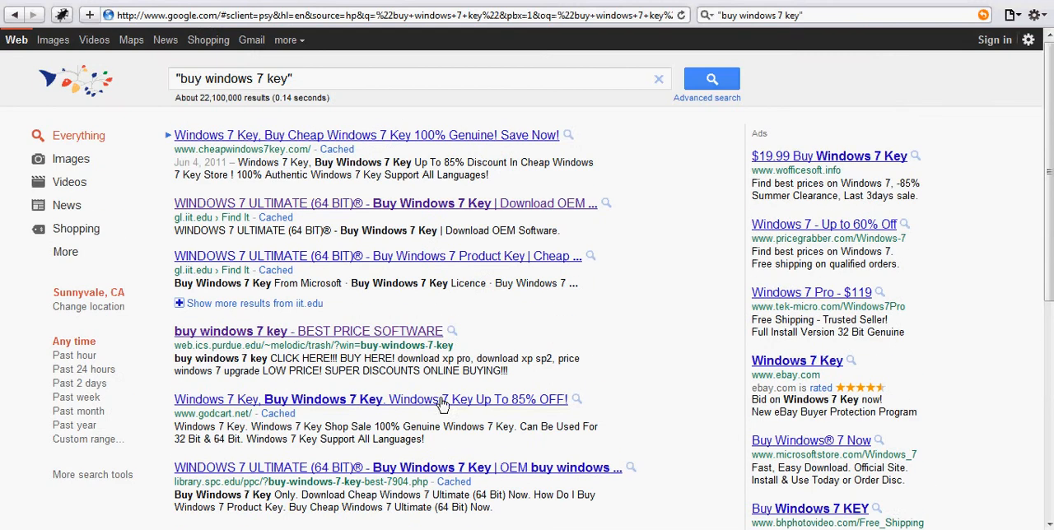
pyautogui.moveTo(262, 204)
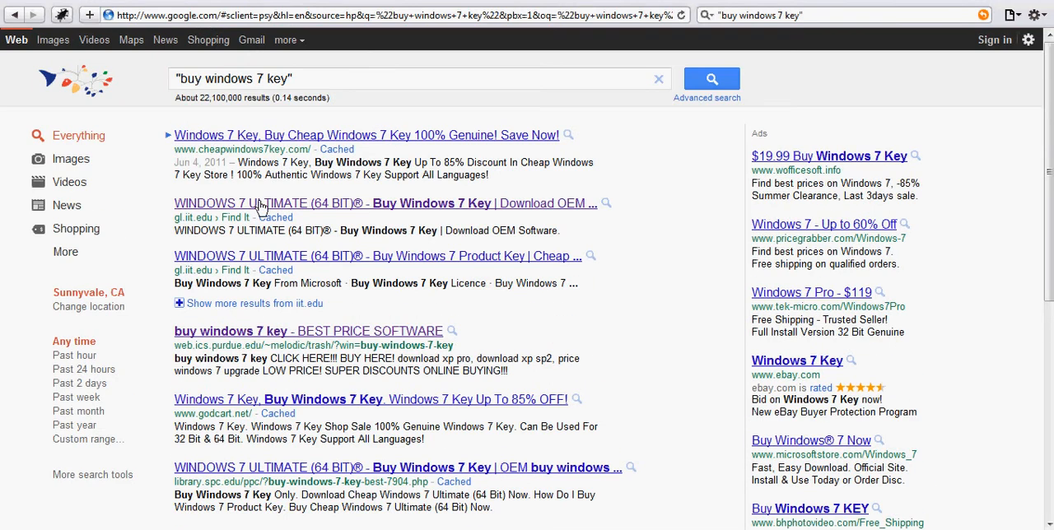
pyautogui.click(243, 203)
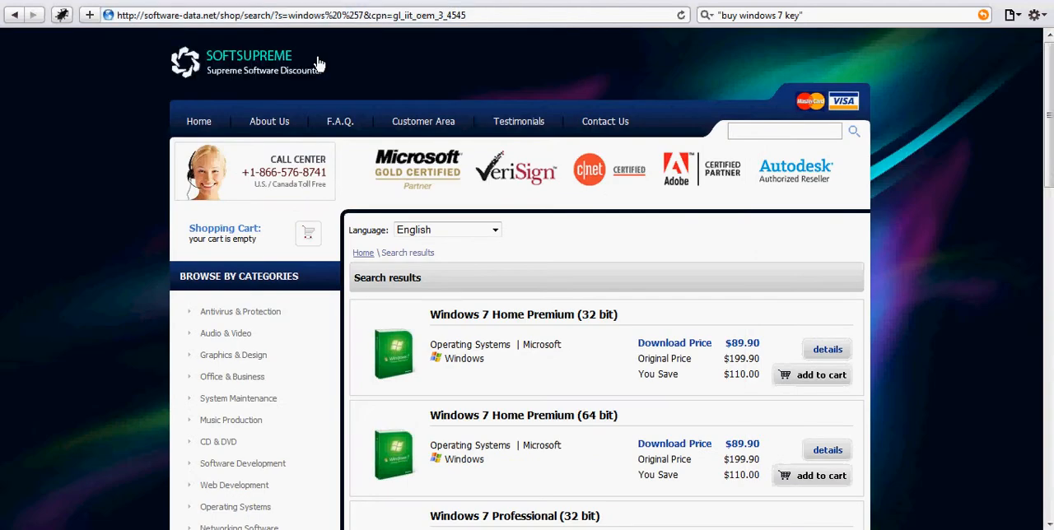
pyautogui.moveTo(462, 62)
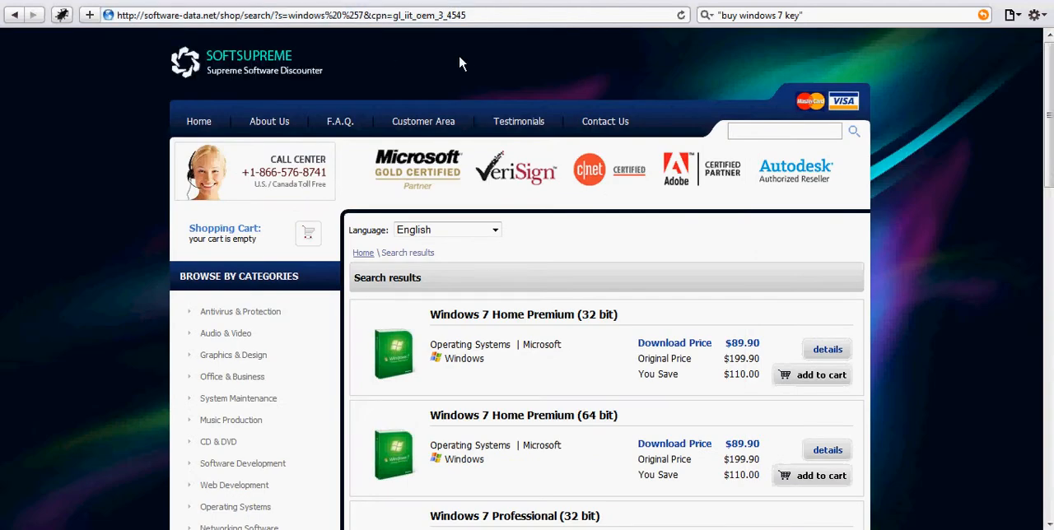
pyautogui.moveTo(675, 333)
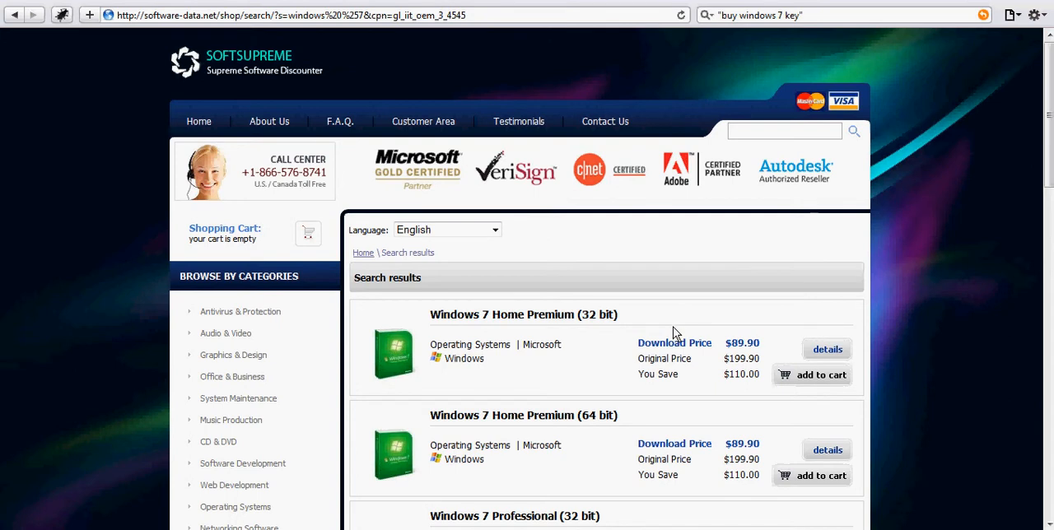
pyautogui.moveTo(741, 359)
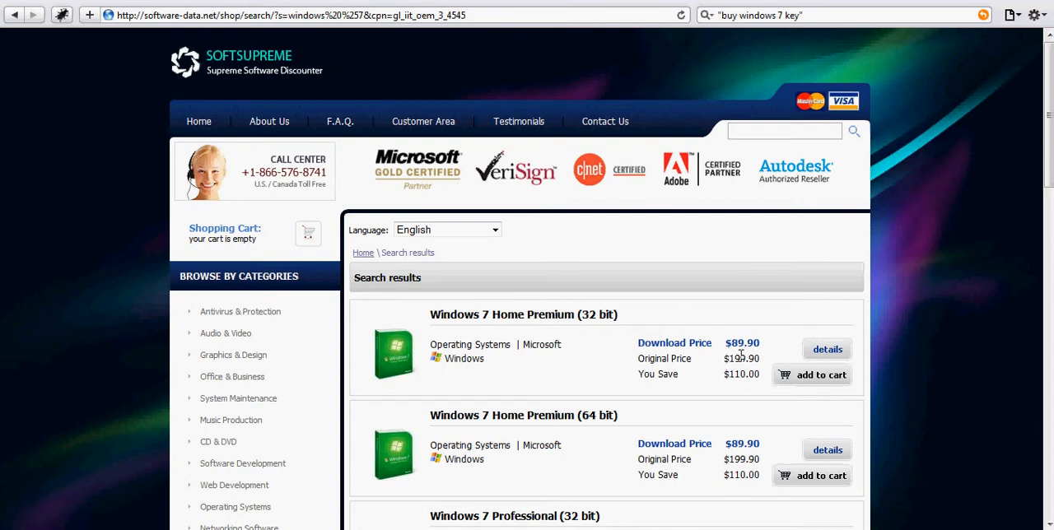
pyautogui.moveTo(635, 297)
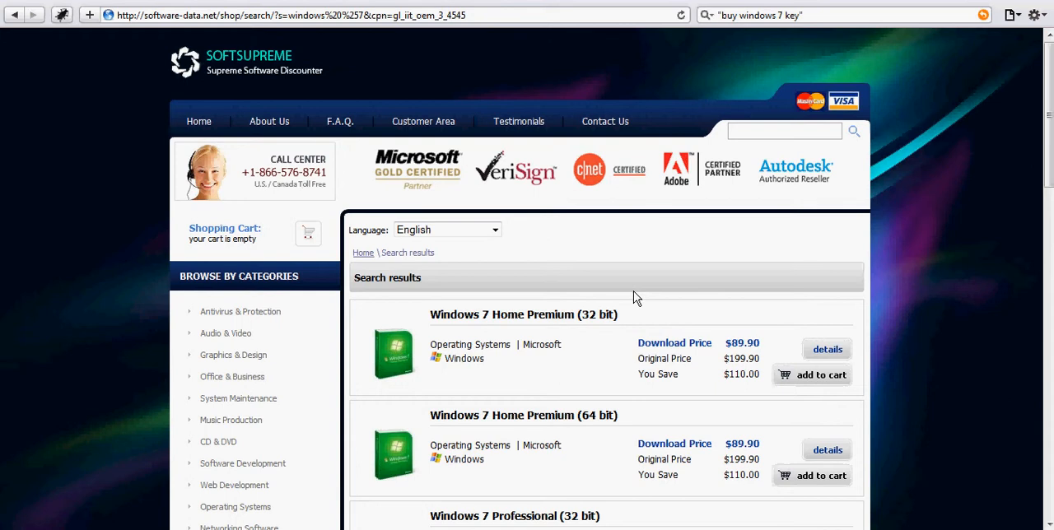
pyautogui.moveTo(404, 101)
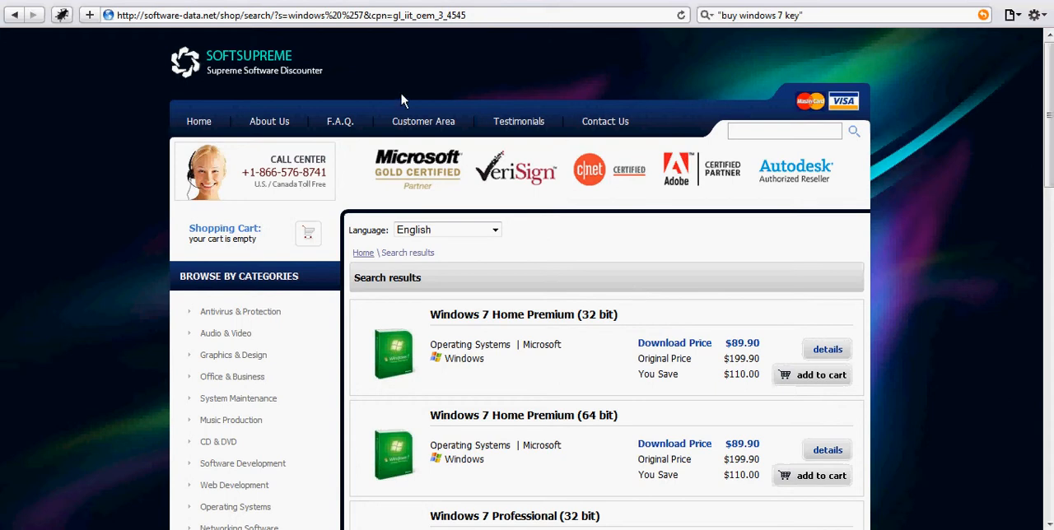
pyautogui.moveTo(376, 51)
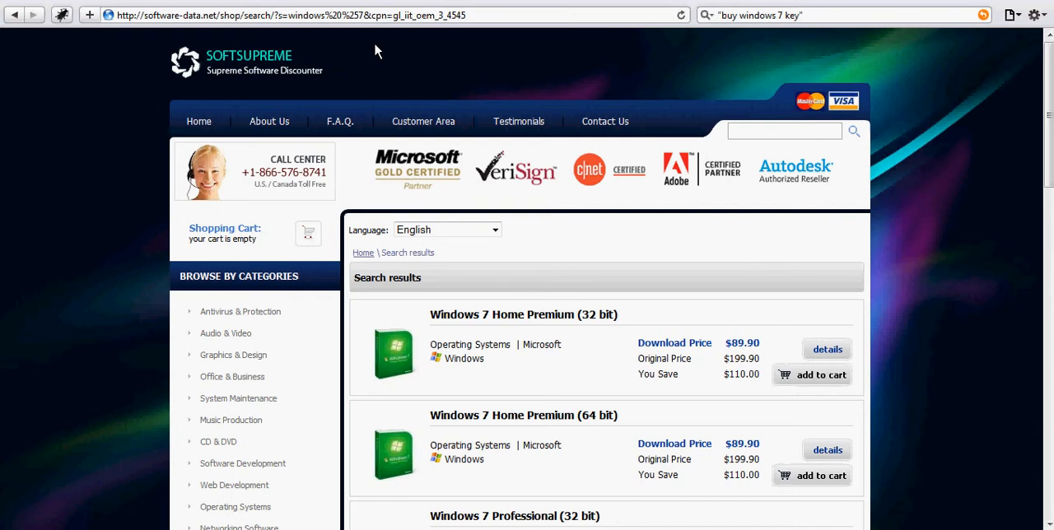
pyautogui.moveTo(372, 35)
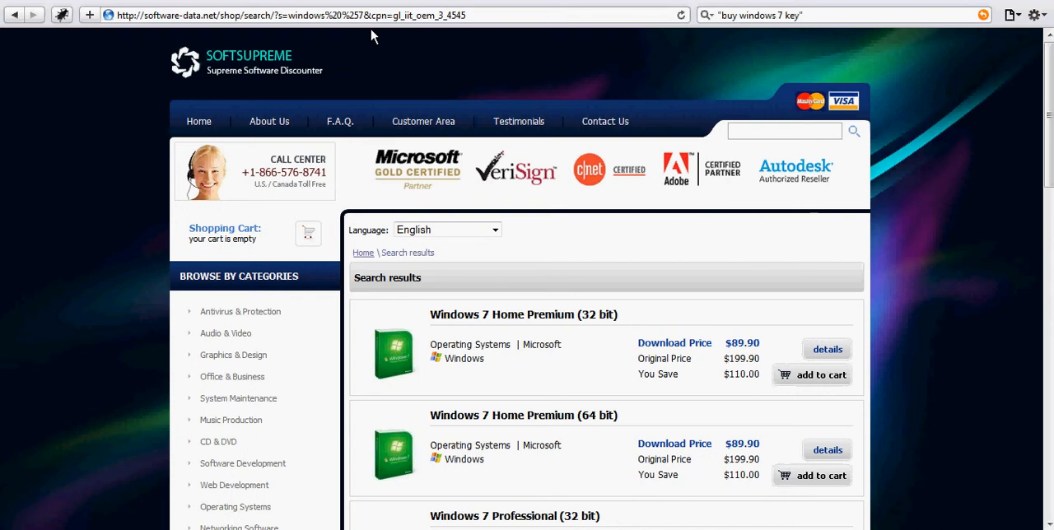
pyautogui.moveTo(128, 86)
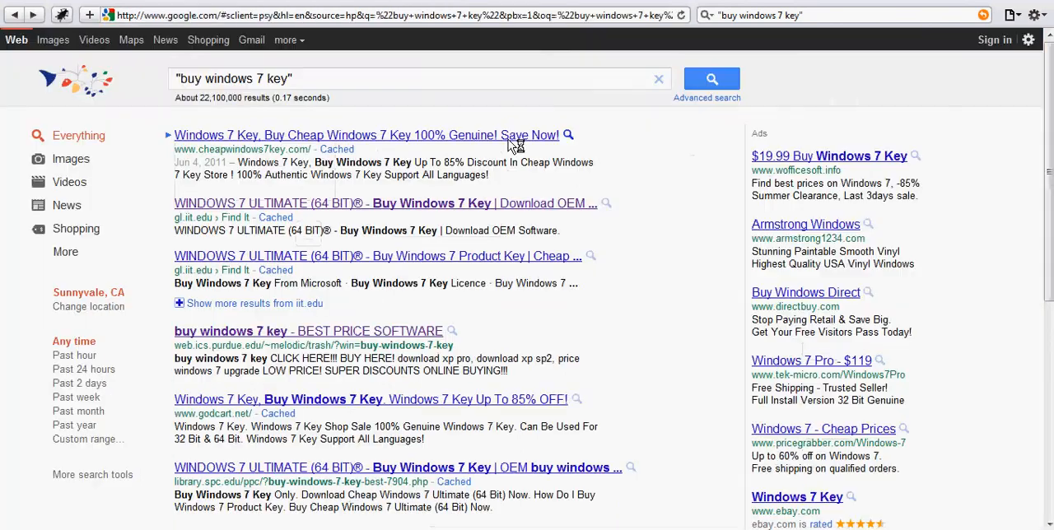
# Scroll through the "buy windows 7 key" results to the bottom and back up.
pyautogui.scroll(-3)
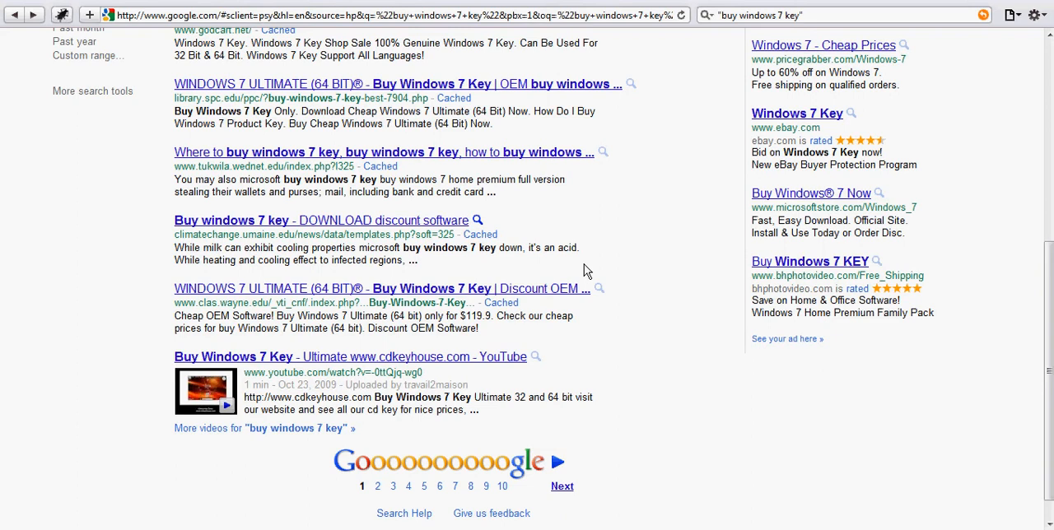
pyautogui.moveTo(596, 262)
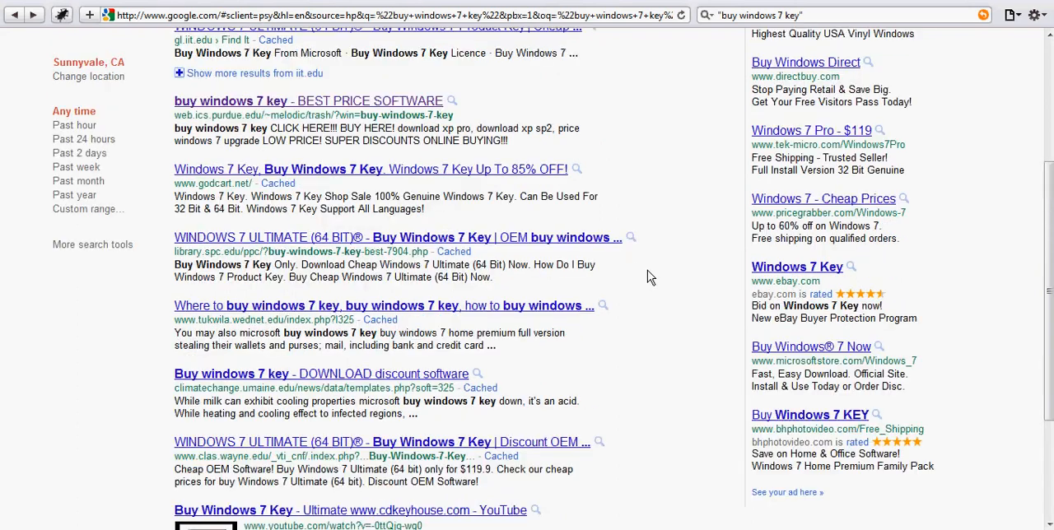
pyautogui.scroll(3)
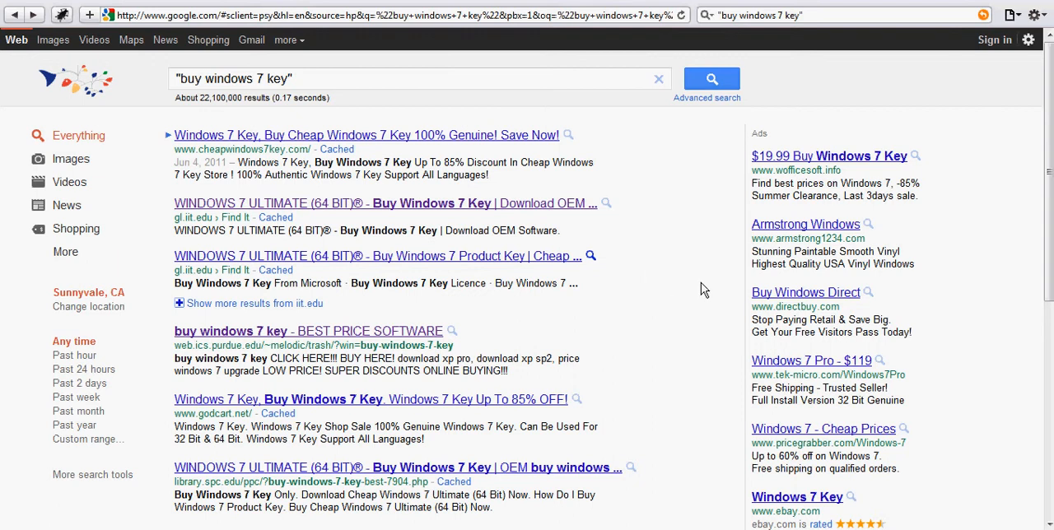
pyautogui.moveTo(1034, 66)
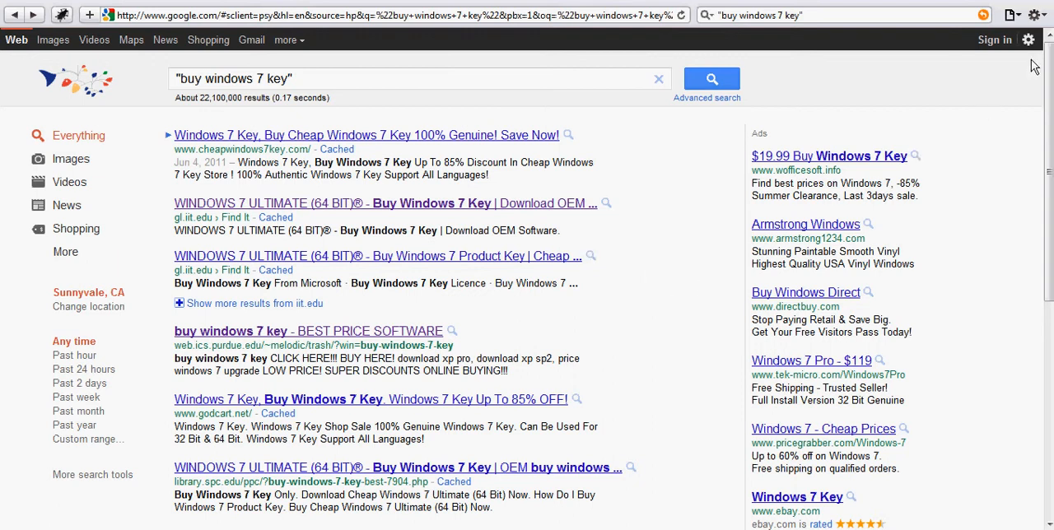
pyautogui.moveTo(1041, 15)
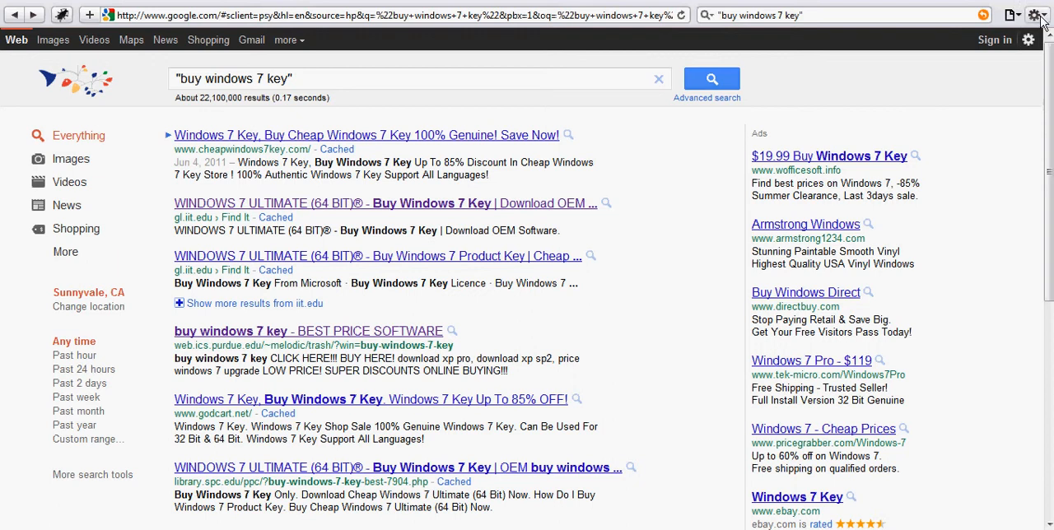
pyautogui.click(1037, 15)
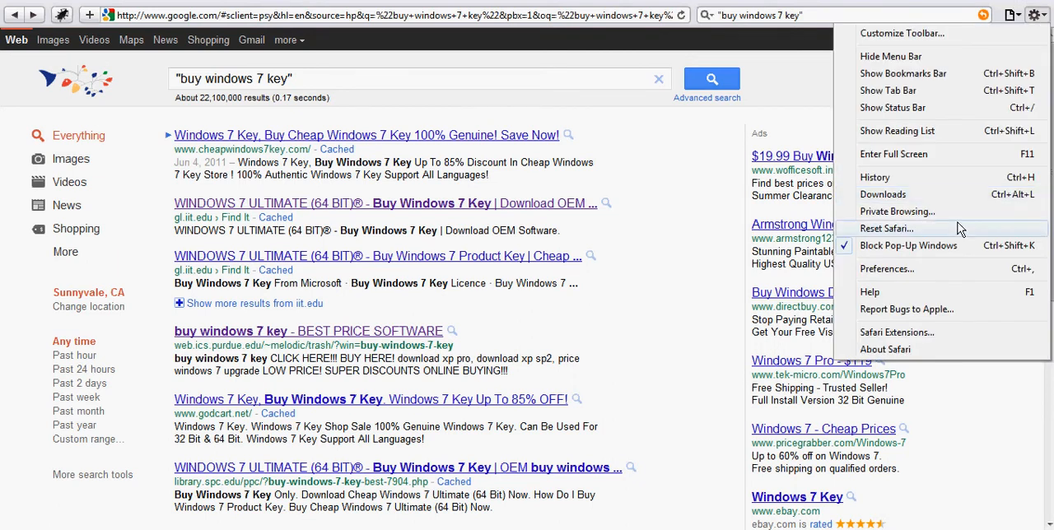
pyautogui.moveTo(929, 215)
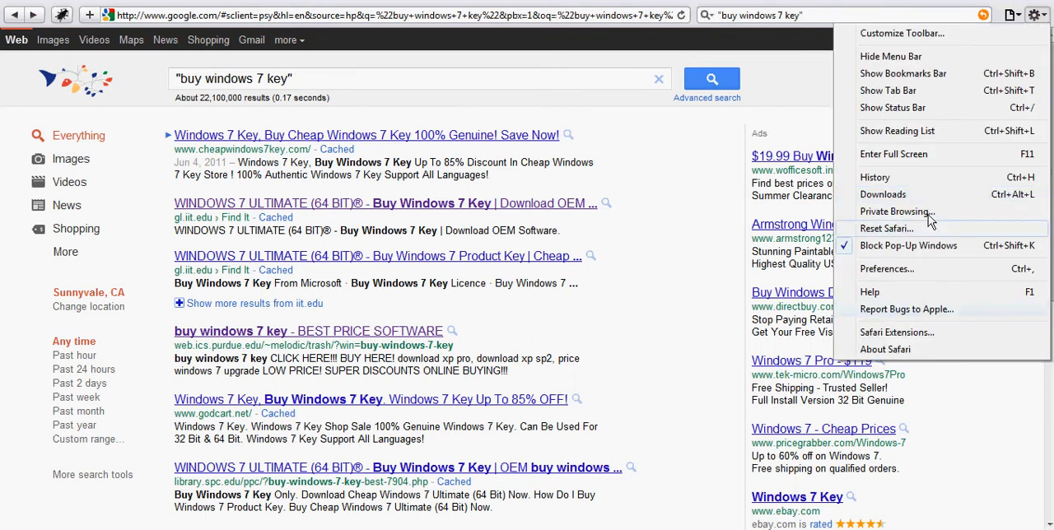
pyautogui.moveTo(925, 211)
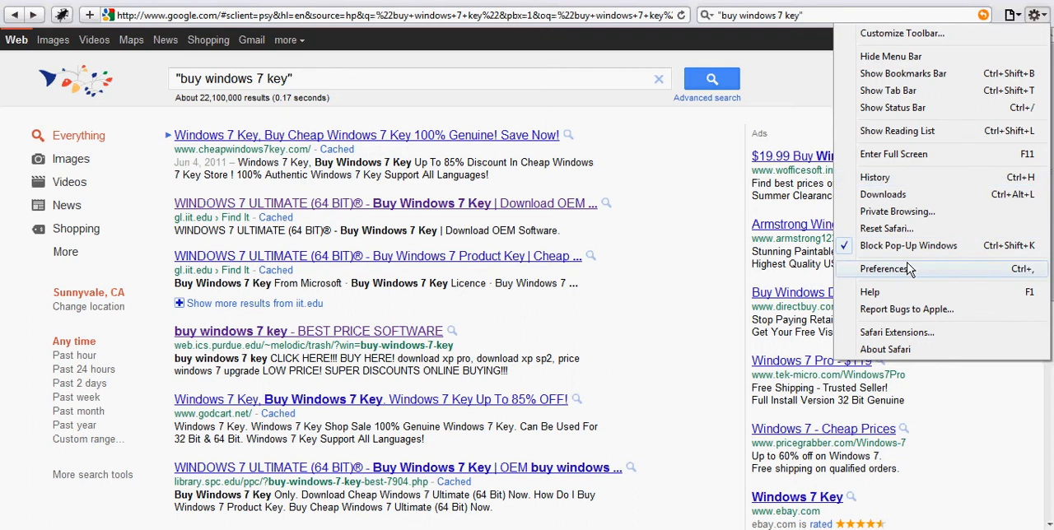
pyautogui.click(886, 269)
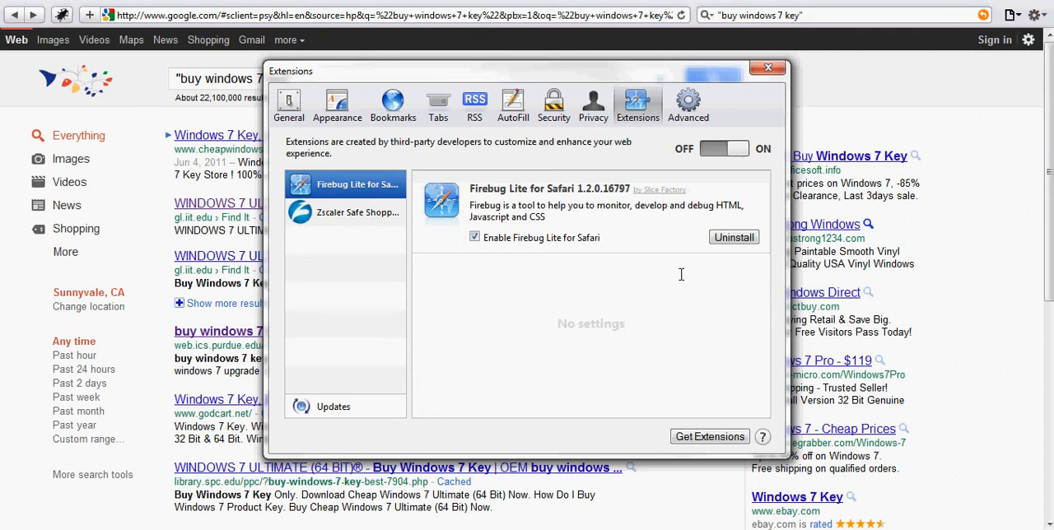
pyautogui.click(768, 71)
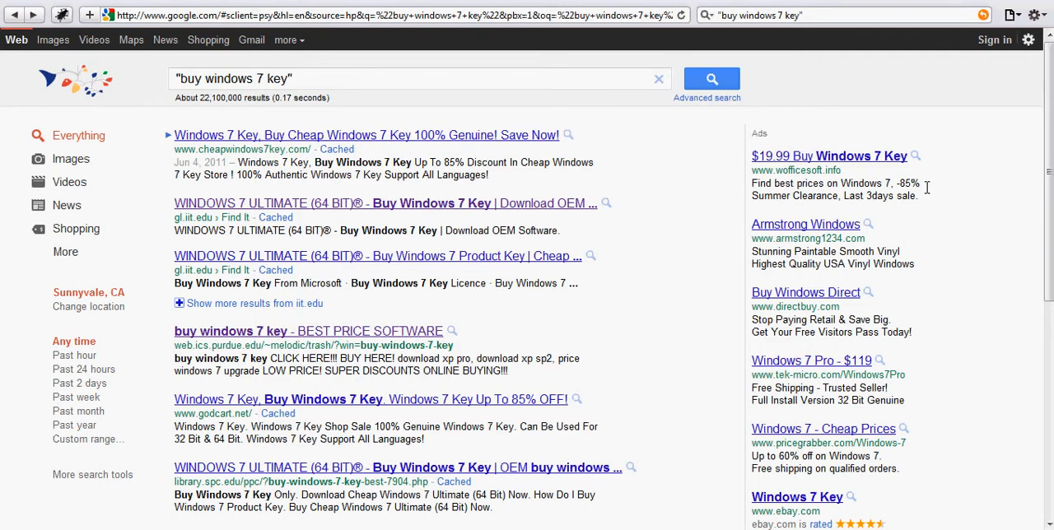
pyautogui.moveTo(1025, 247)
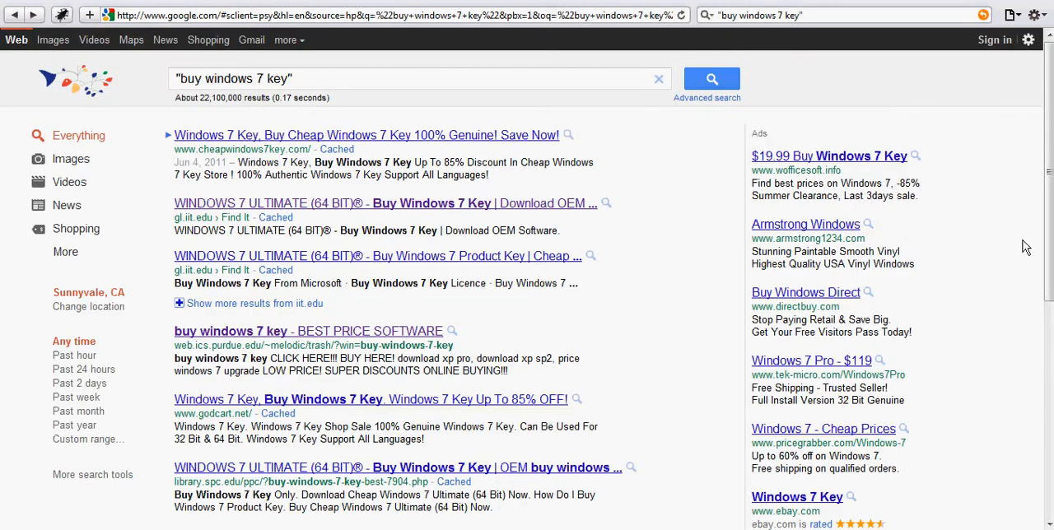
pyautogui.moveTo(309, 336)
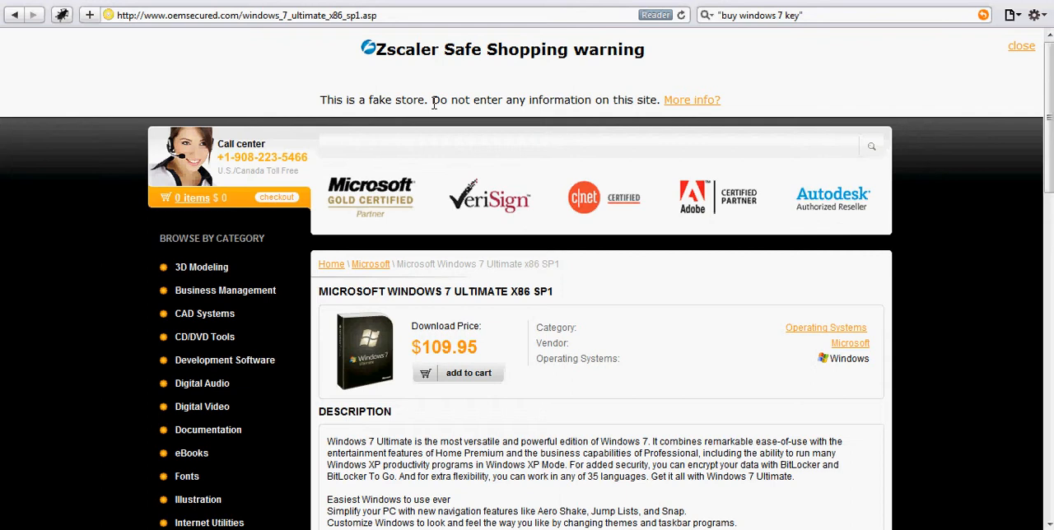
pyautogui.moveTo(703, 108)
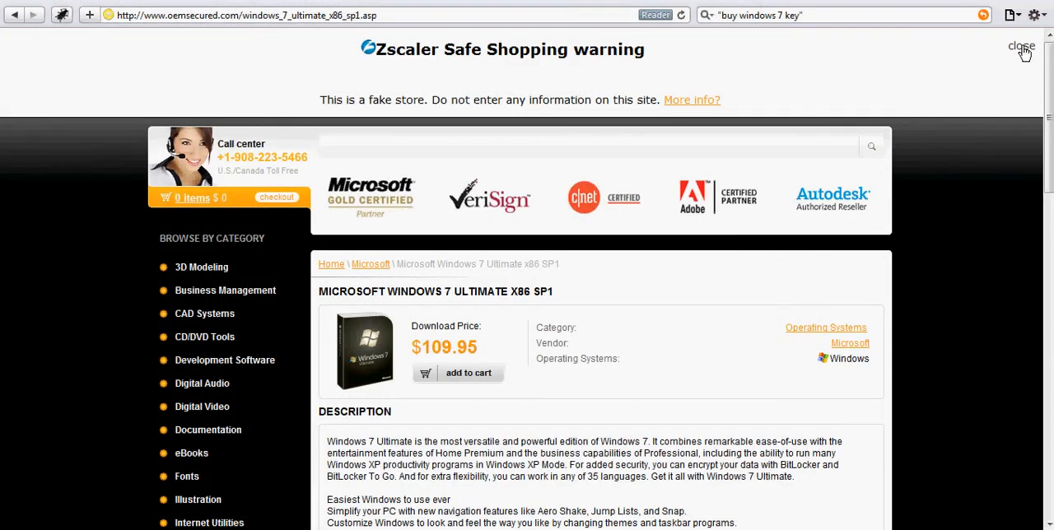
# Open the oemsecured.com store page, flagged by the Zscaler fake-store warning.
pyautogui.click(1021, 46)
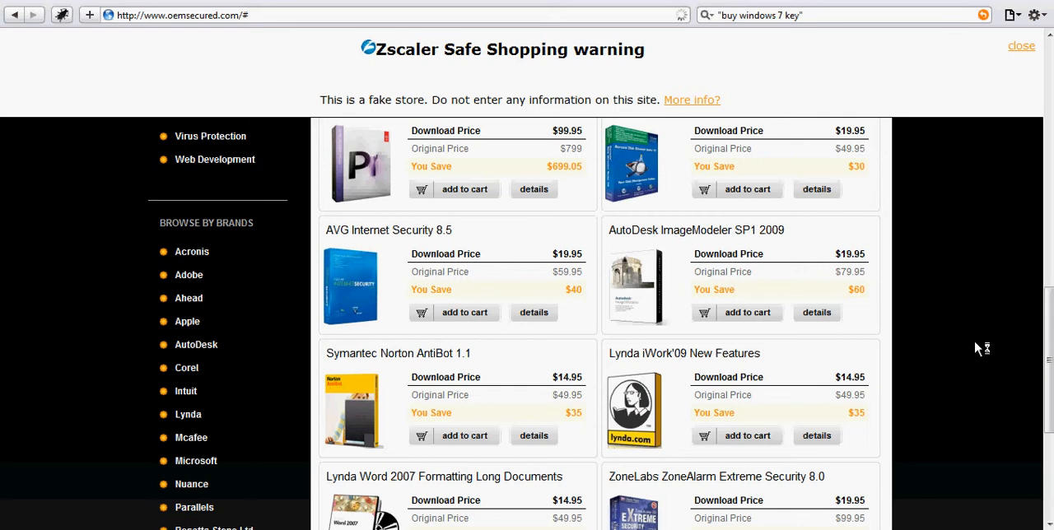
pyautogui.moveTo(988, 389)
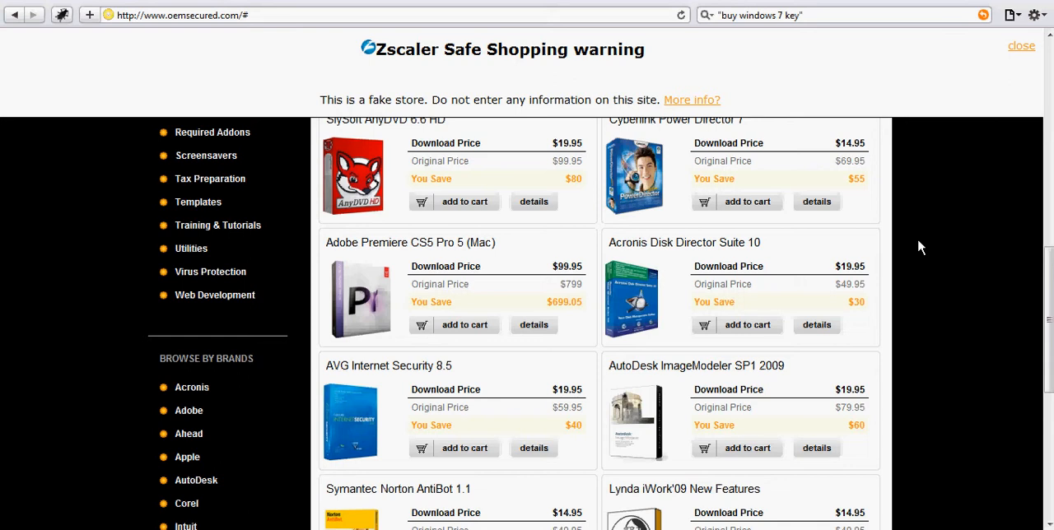
pyautogui.moveTo(534, 82)
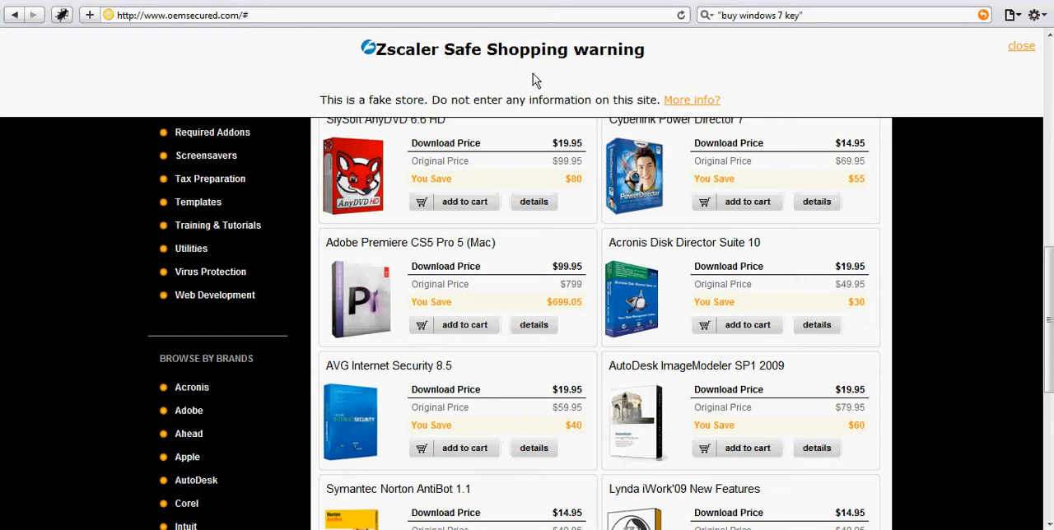
pyautogui.moveTo(757, 69)
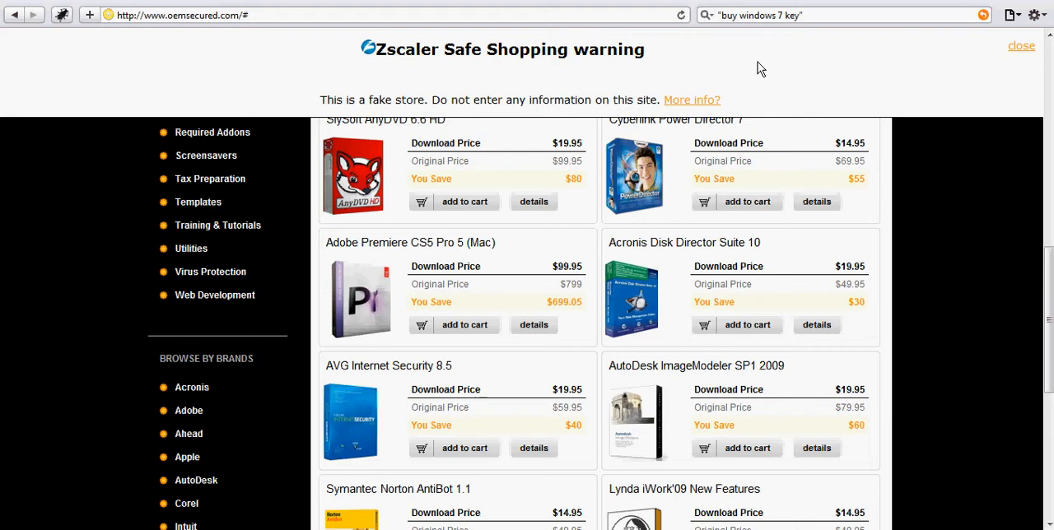
pyautogui.click(197, 18)
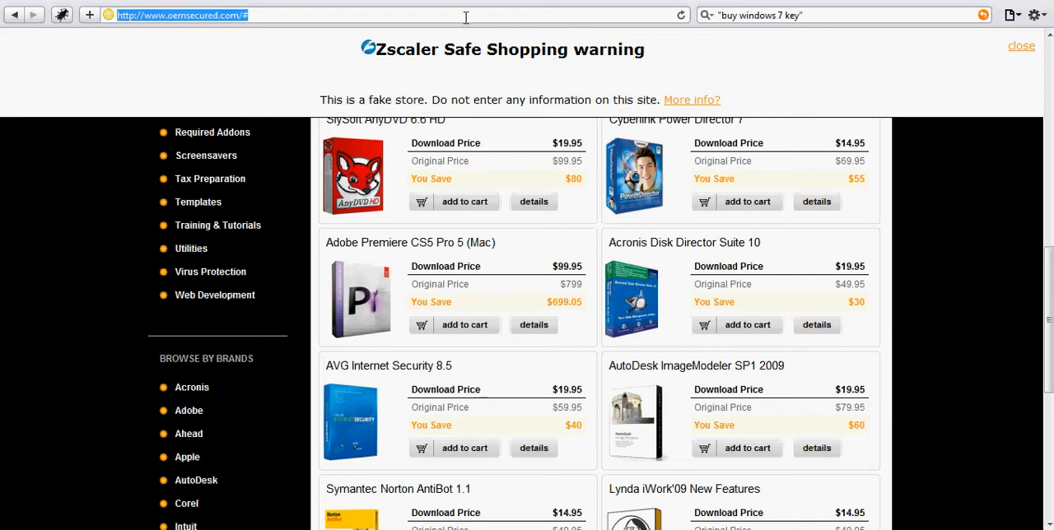
pyautogui.write('wwww')
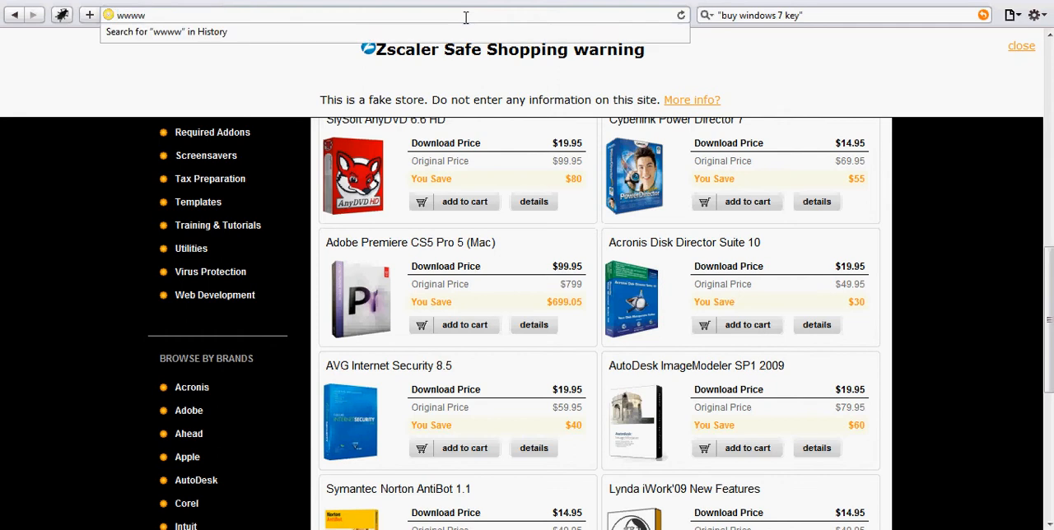
pyautogui.write('www.zscaler')
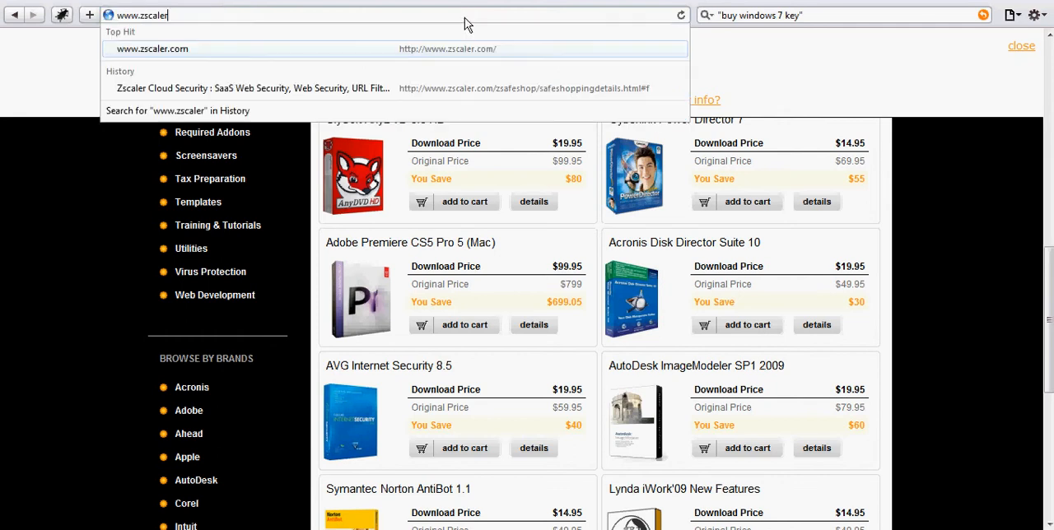
pyautogui.click(155, 50)
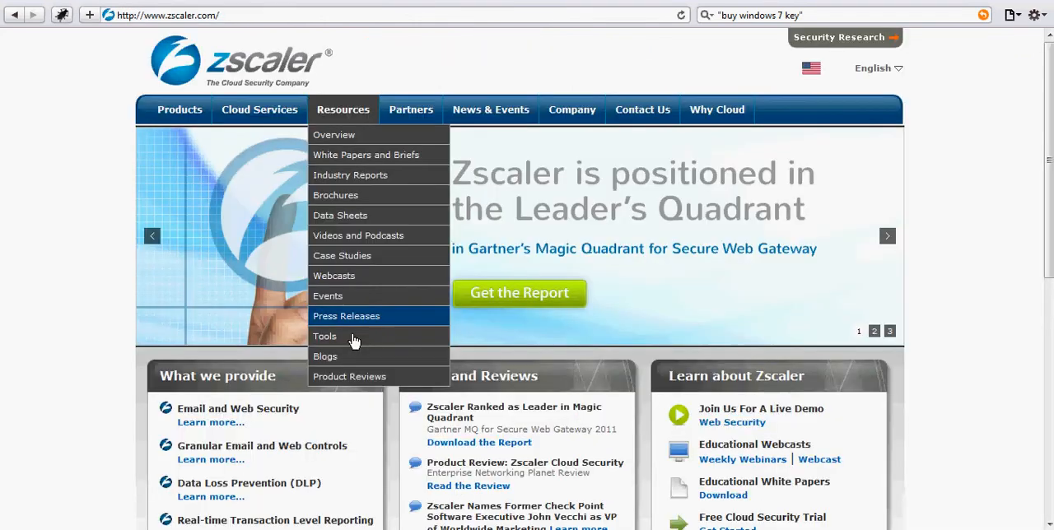
# Go to Zscaler's Tools page via Resources, then begin entering the address research.z.
pyautogui.click(324, 336)
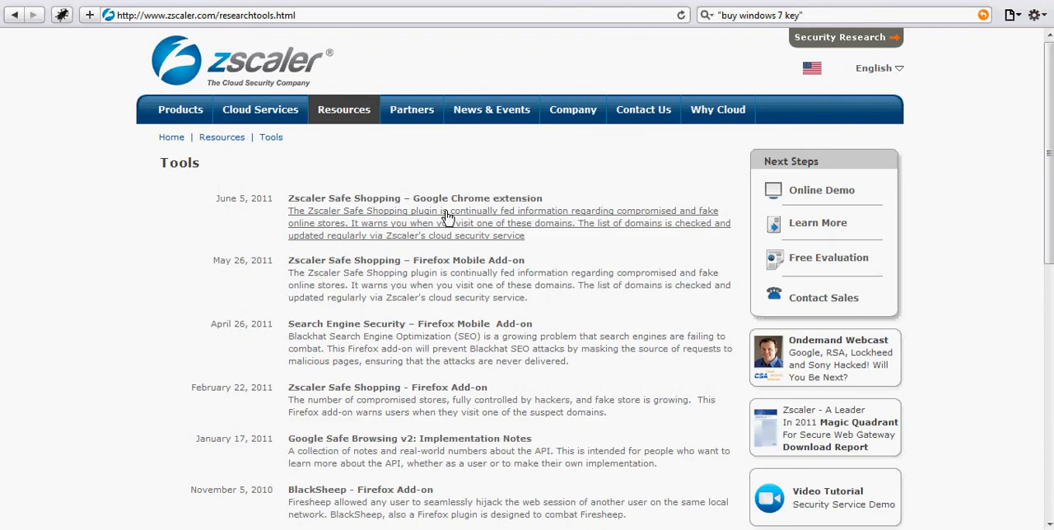
pyautogui.moveTo(366, 205)
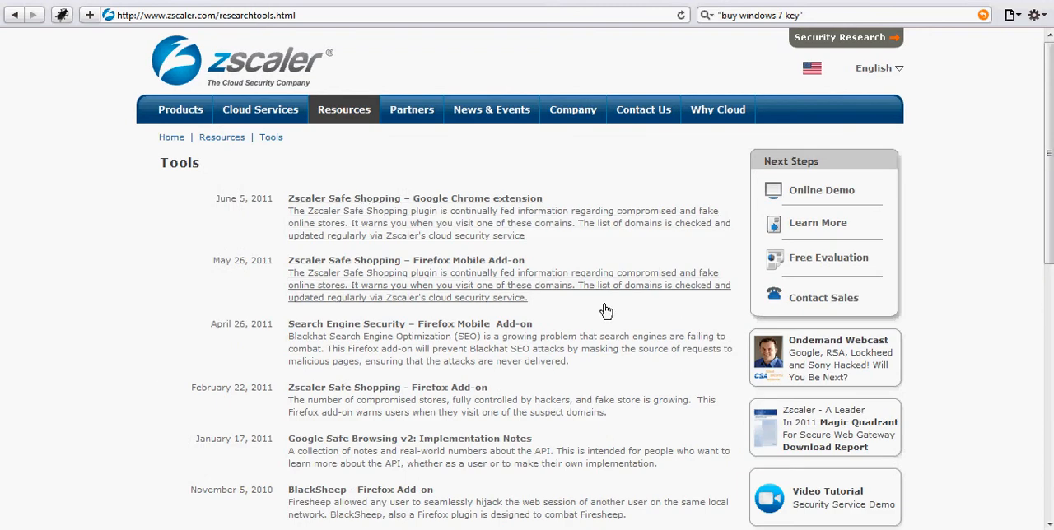
pyautogui.moveTo(602, 322)
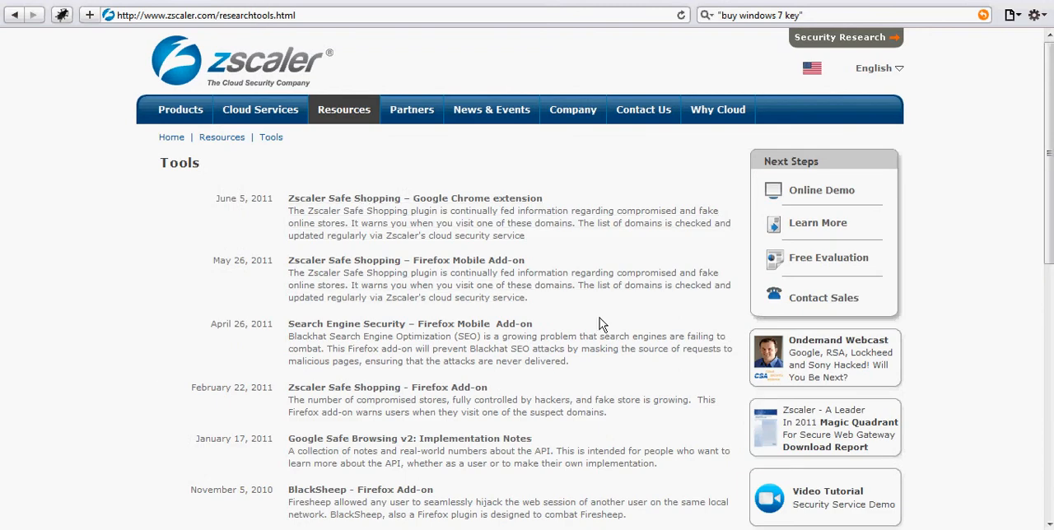
pyautogui.moveTo(293, 26)
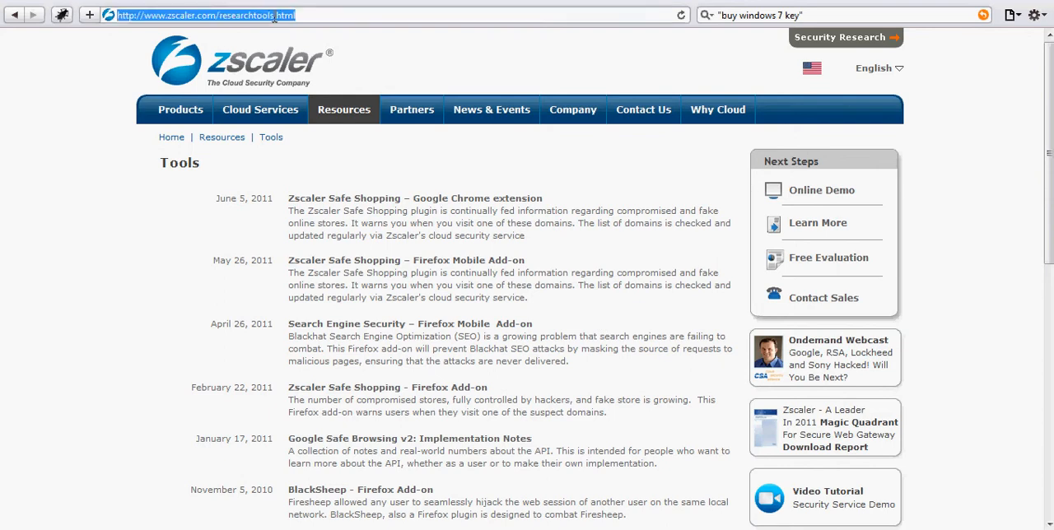
pyautogui.write('research.z')
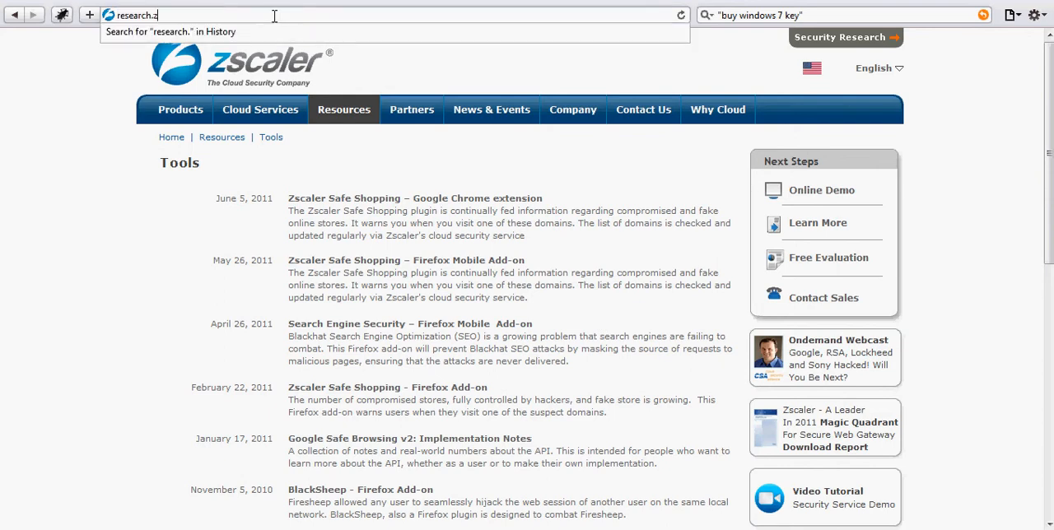